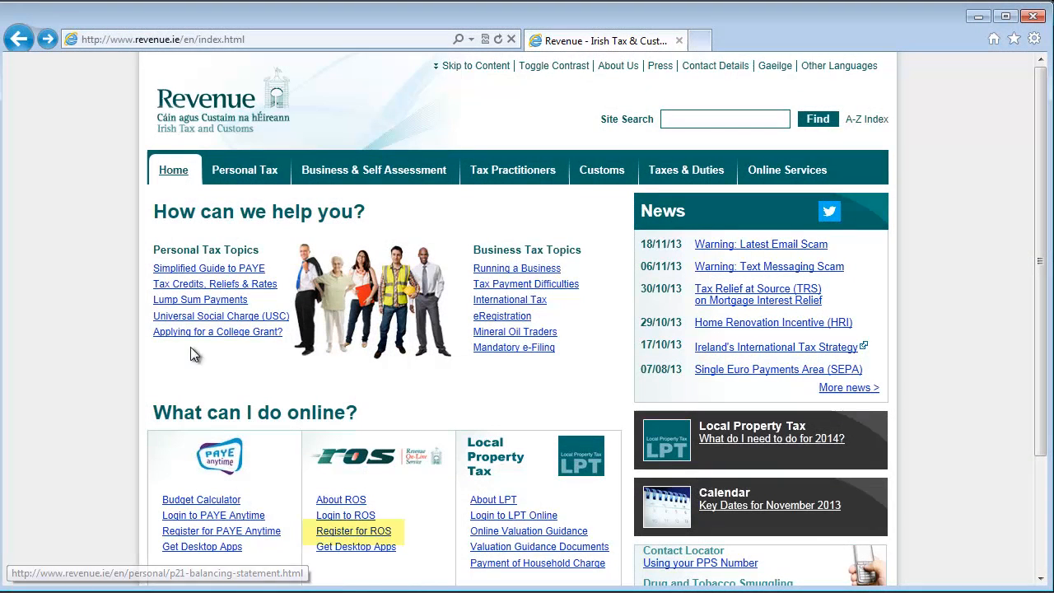
{"action": "mouse_move", "coordinate": [347, 534]}
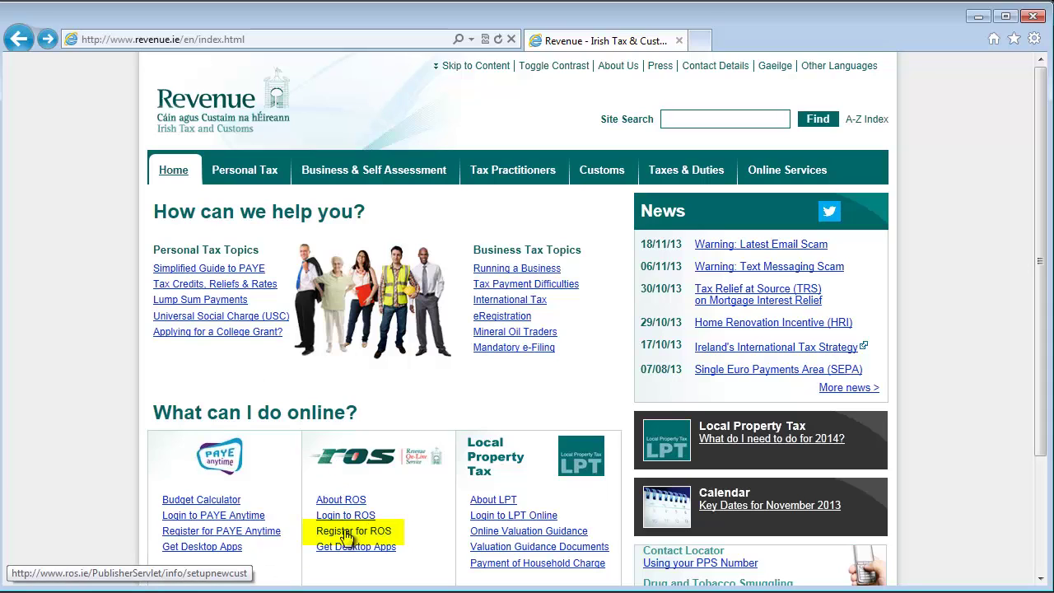
Request the ROS registration page, then log in to Micropay 2013 as ADMIN
{"action": "left_click", "coordinate": [355, 531]}
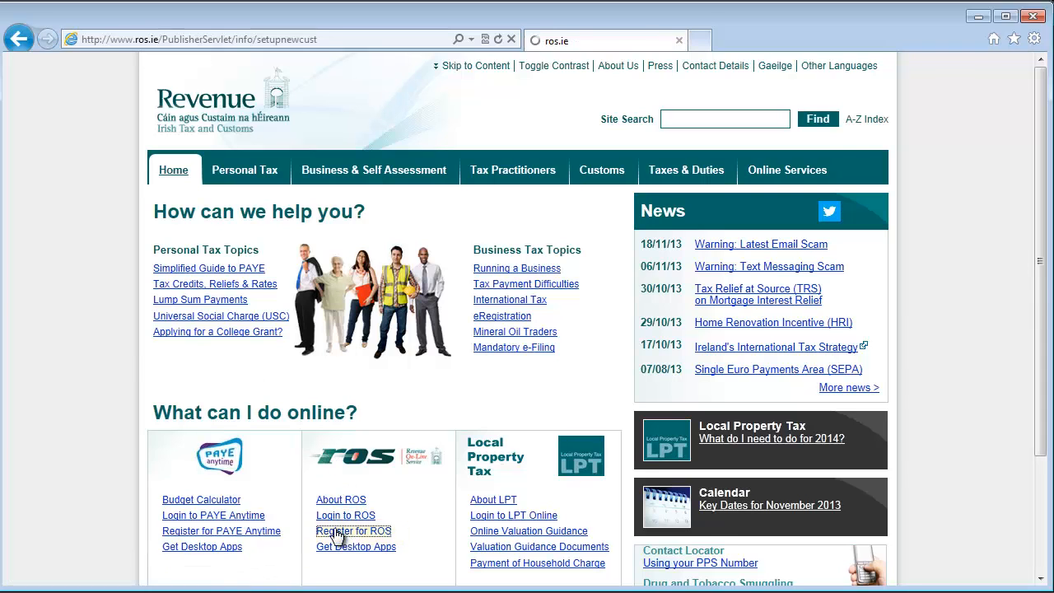
{"action": "left_click", "coordinate": [354, 531]}
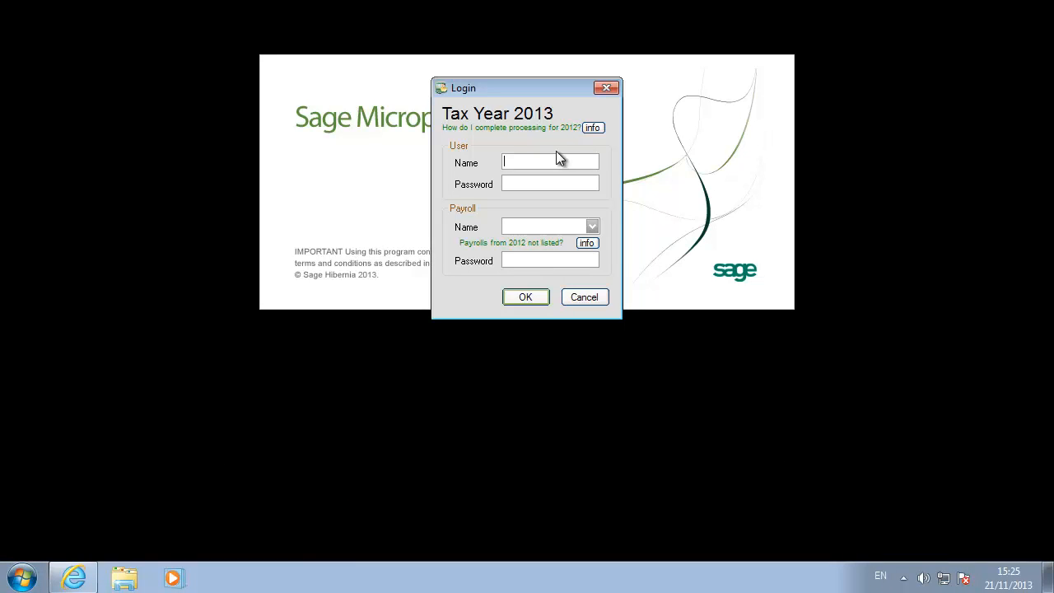
{"action": "type", "text": "ADMIN"}
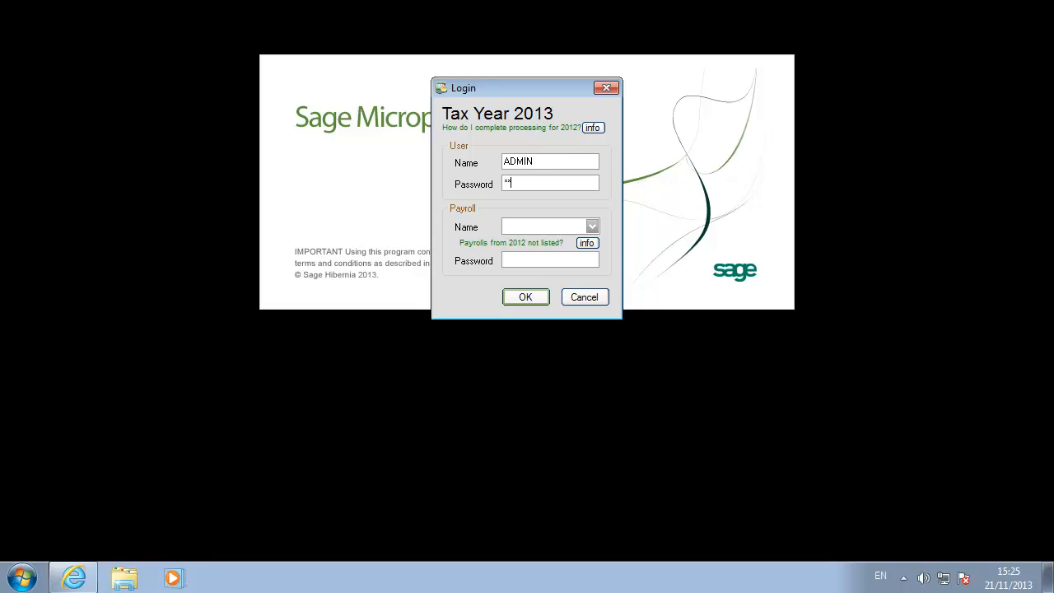
{"action": "left_click", "coordinate": [526, 297]}
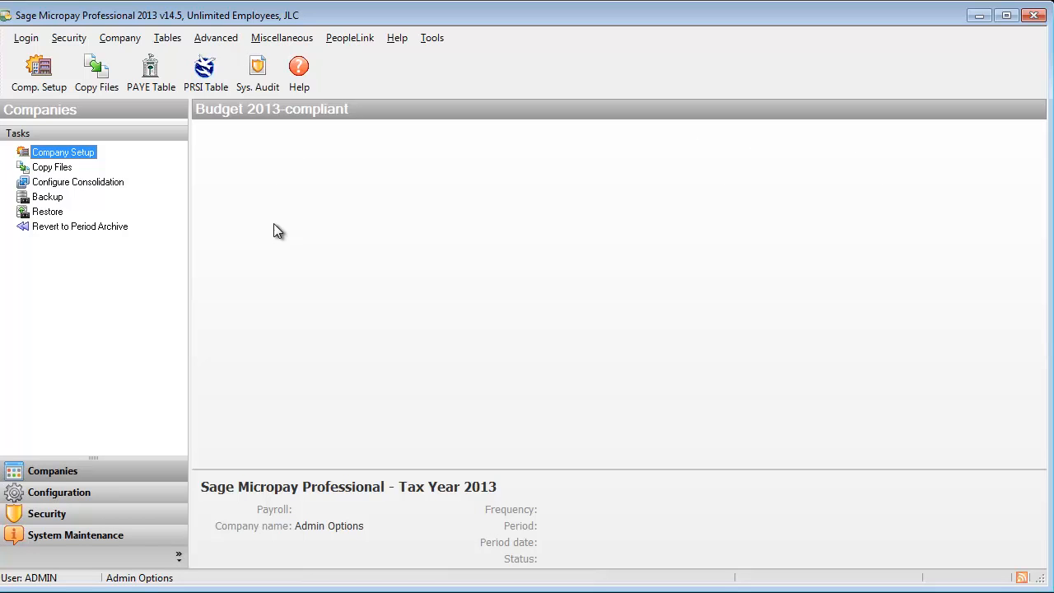
Back up DEMO, MONTHLY and system files to C:\BACKUP PYE 2013
{"action": "left_click", "coordinate": [282, 37]}
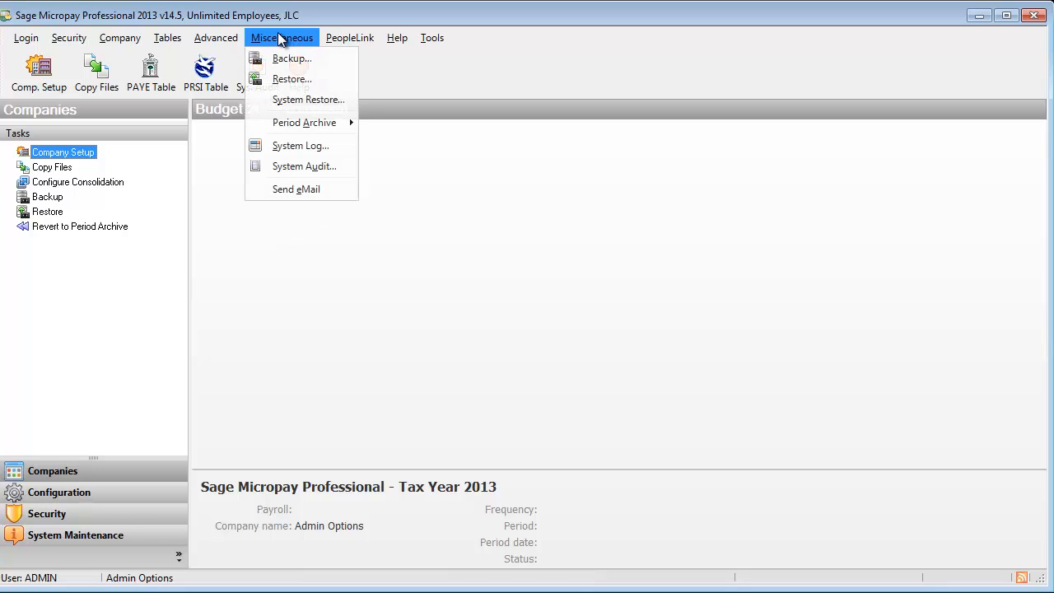
{"action": "left_click", "coordinate": [291, 59]}
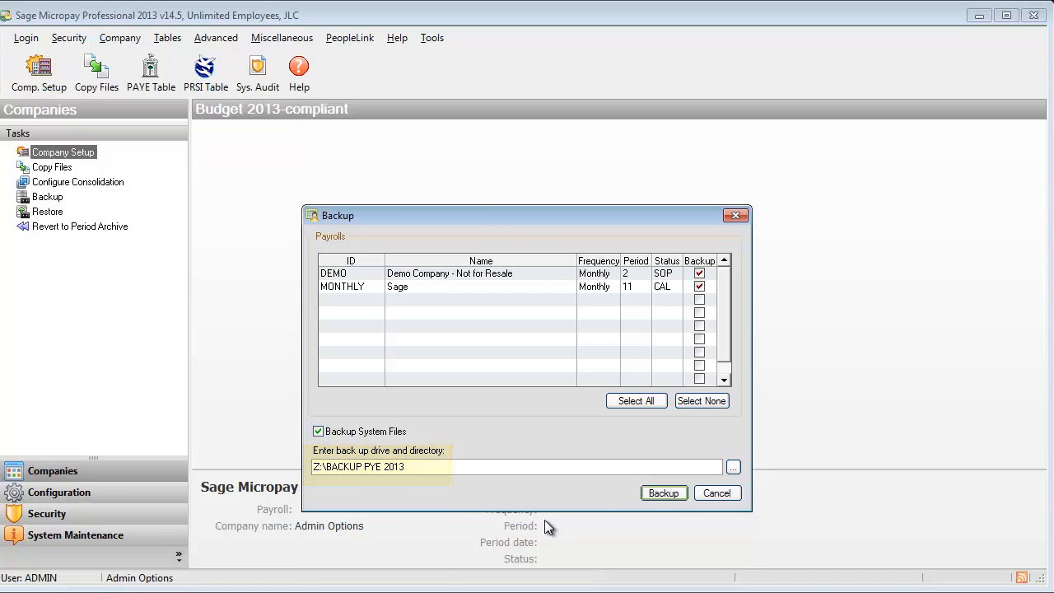
{"action": "left_click", "coordinate": [664, 492]}
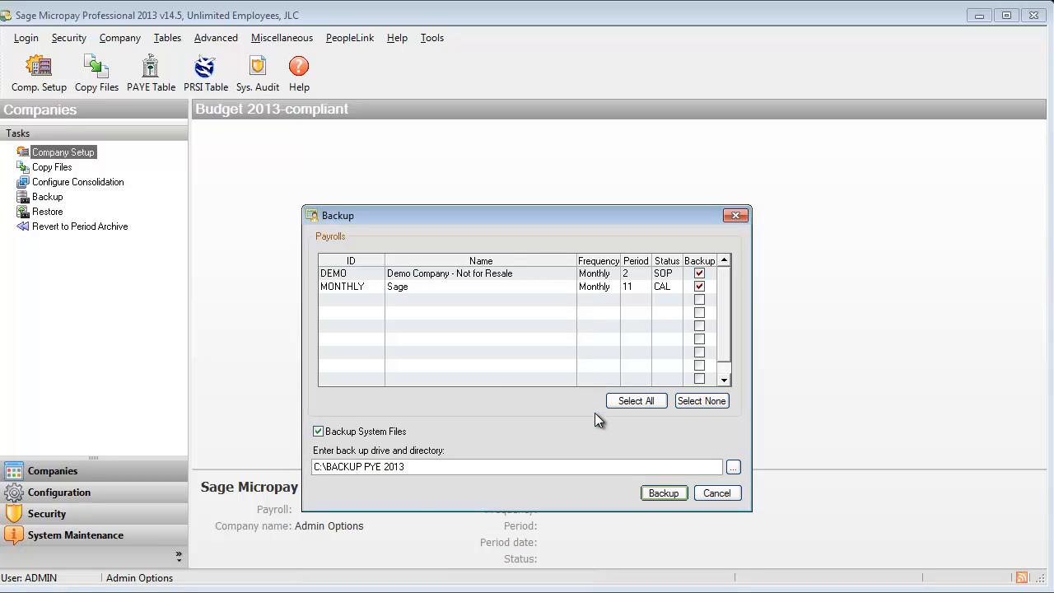
{"action": "left_click", "coordinate": [717, 493]}
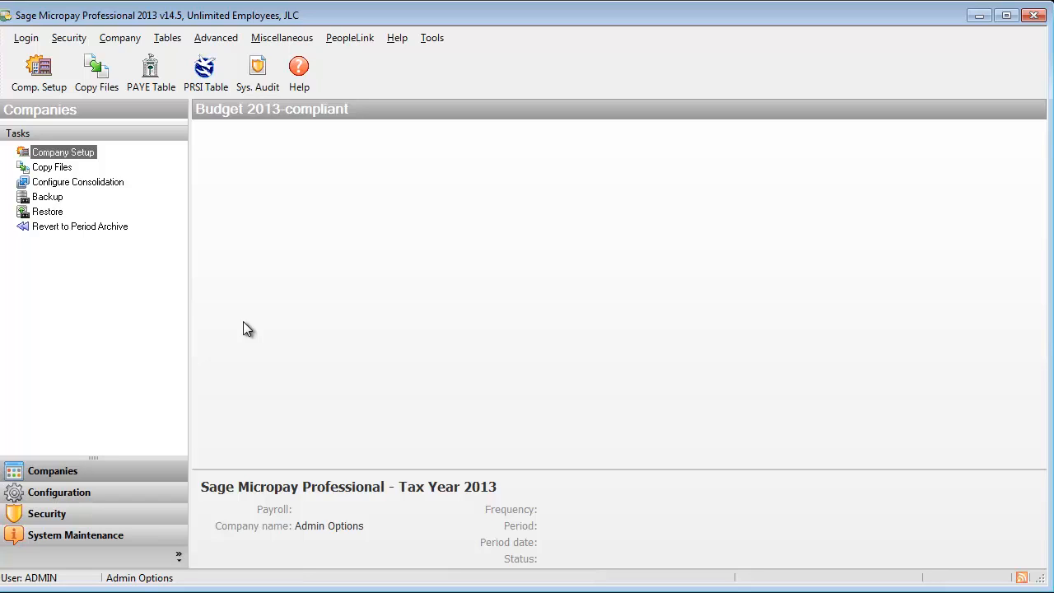
In Internet Options, set updates to download and install automatically on exit
{"action": "left_click", "coordinate": [440, 38]}
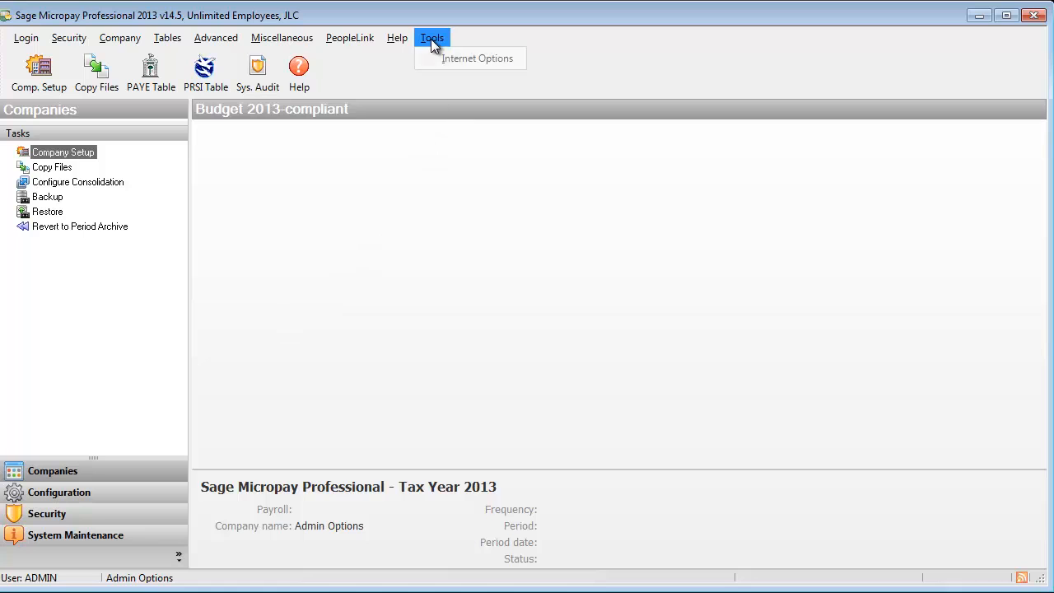
{"action": "left_click", "coordinate": [487, 58]}
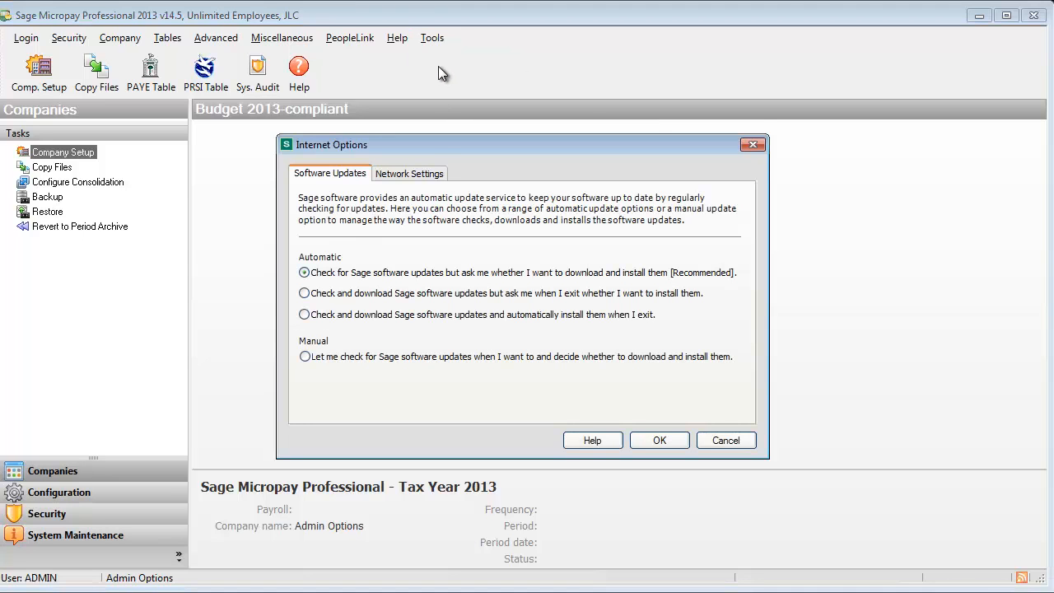
{"action": "left_click", "coordinate": [304, 314]}
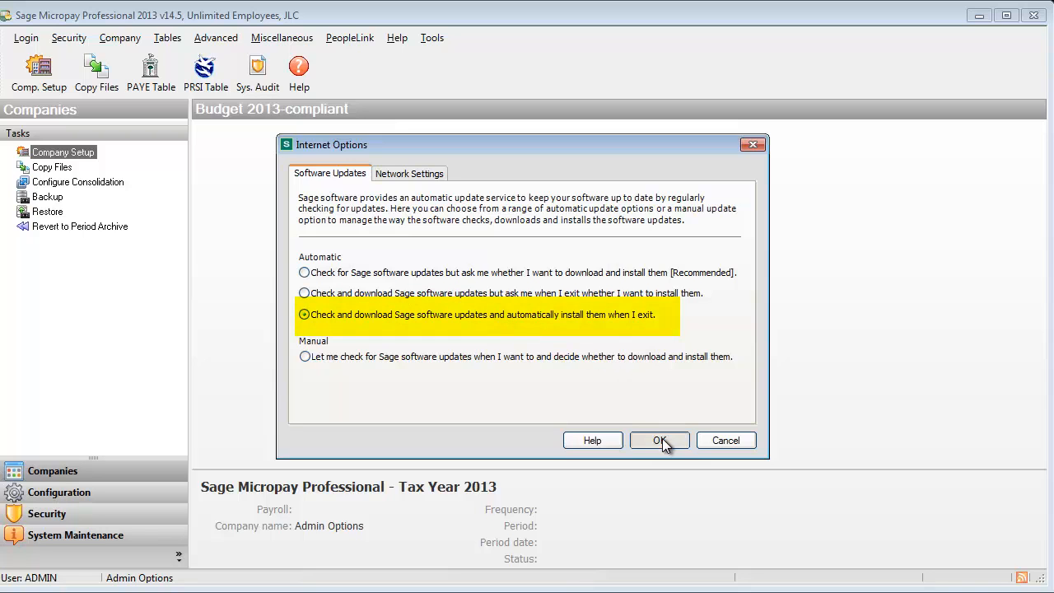
{"action": "left_click", "coordinate": [660, 440]}
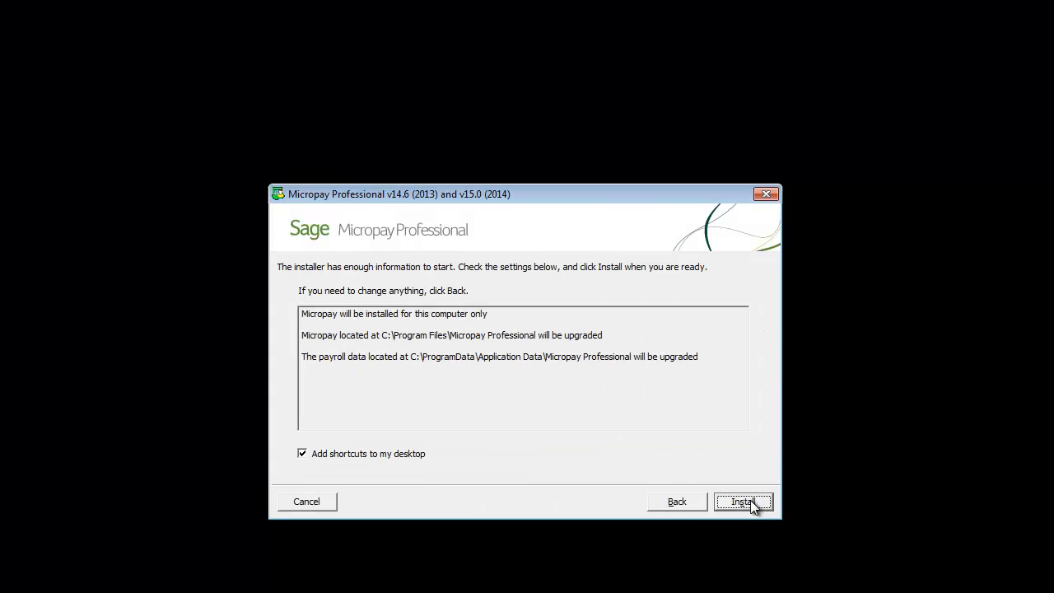
Install the v14.6/v15.0 Micropay upgrade and finish the setup wizard
{"action": "left_click", "coordinate": [747, 501]}
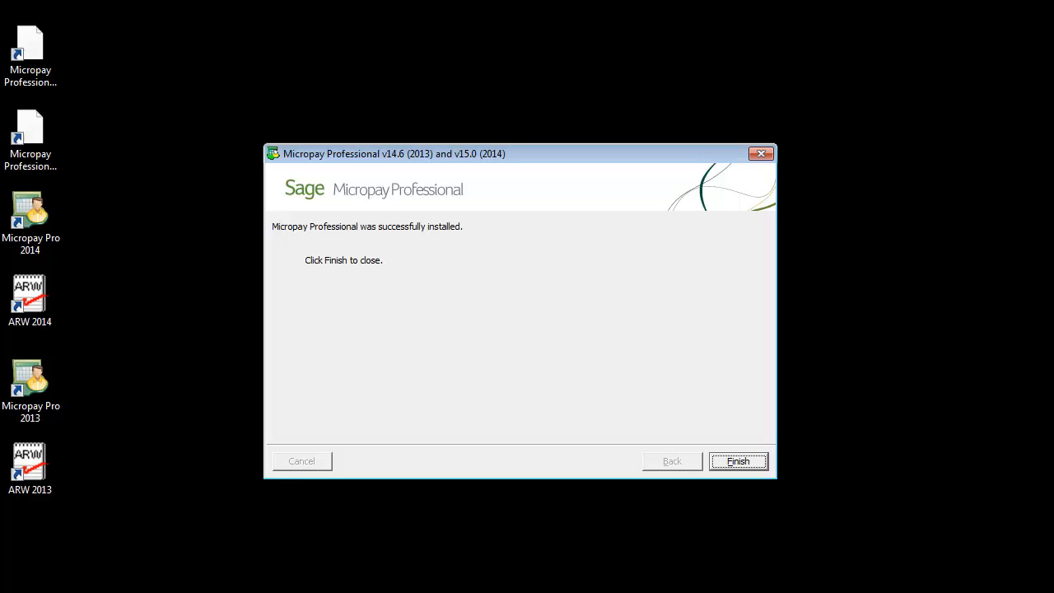
{"action": "left_click", "coordinate": [739, 461]}
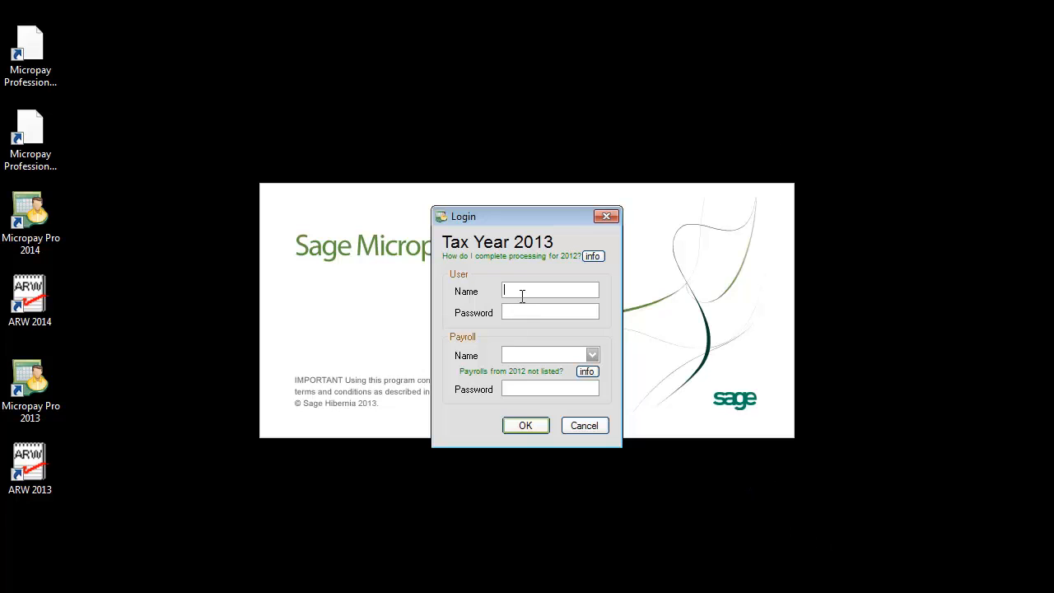